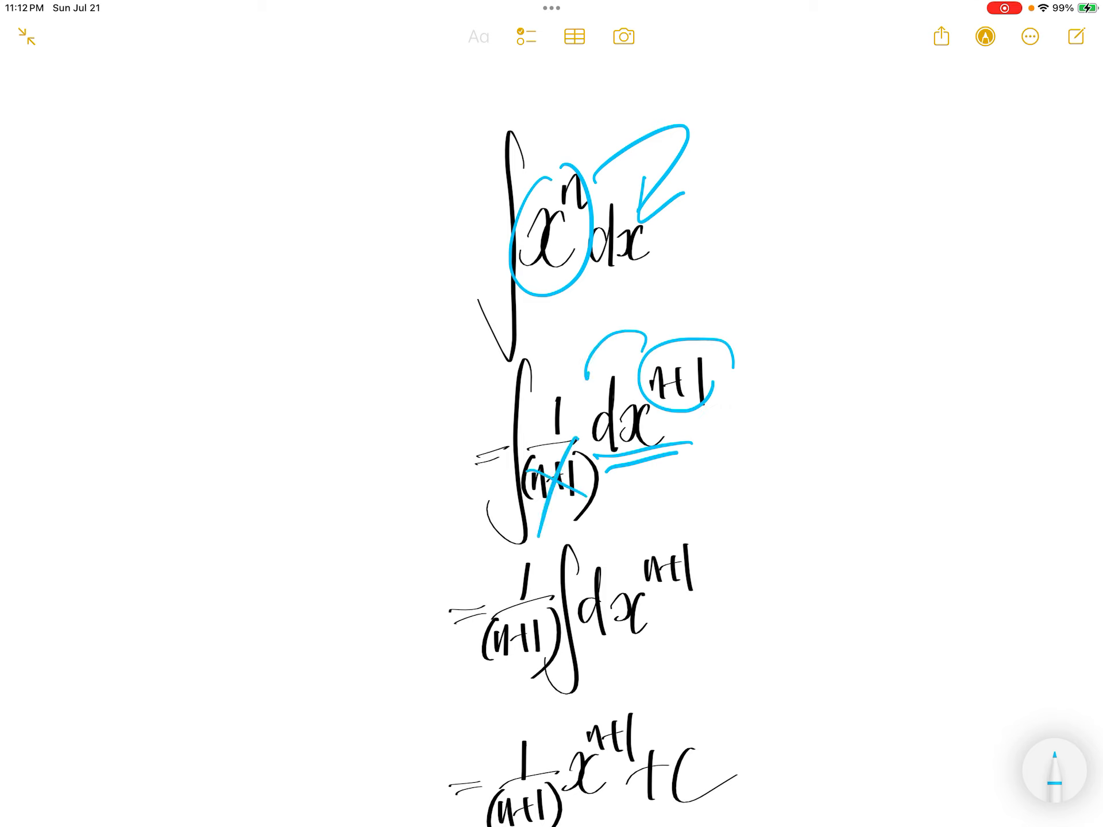
Write the side note x^((n+1)−1) = xⁿdx, erase the old coloured marks, and circle the 1/(n+1) factor in blue
{"action": "left_click_drag", "start_coordinate": [837, 436], "coordinate": [878, 380]}
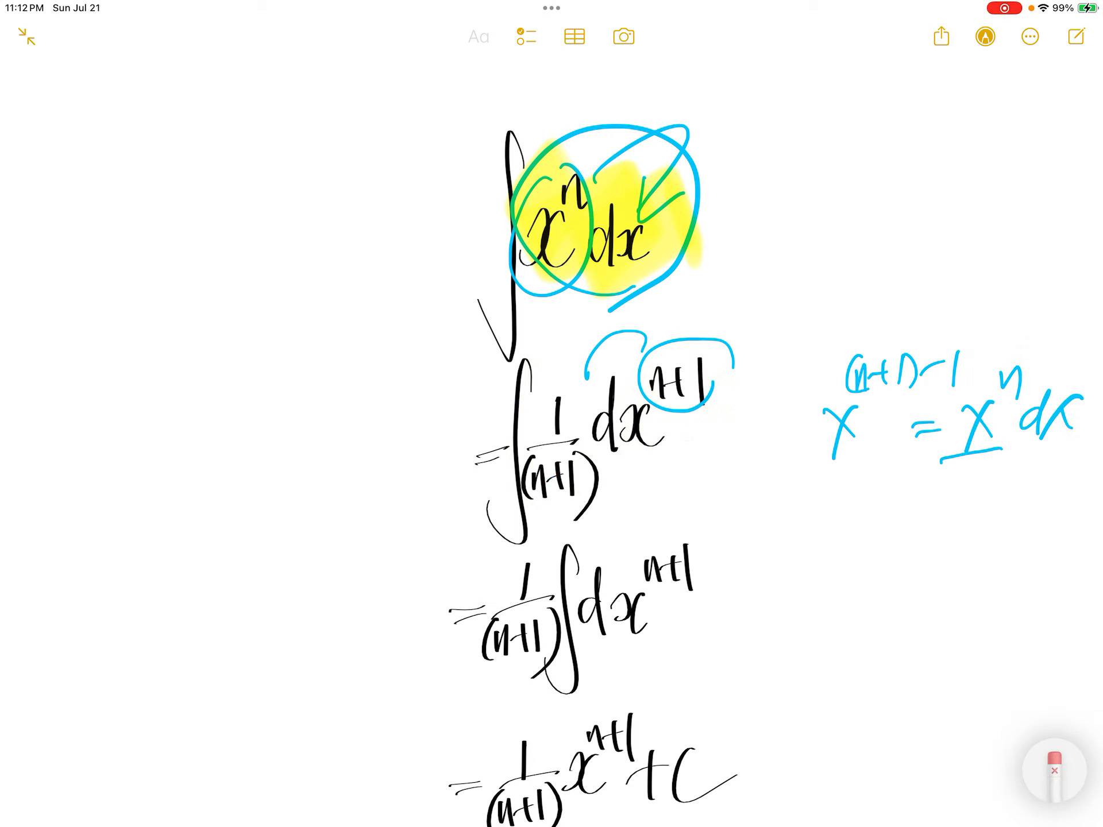
{"action": "left_click", "coordinate": [1051, 770]}
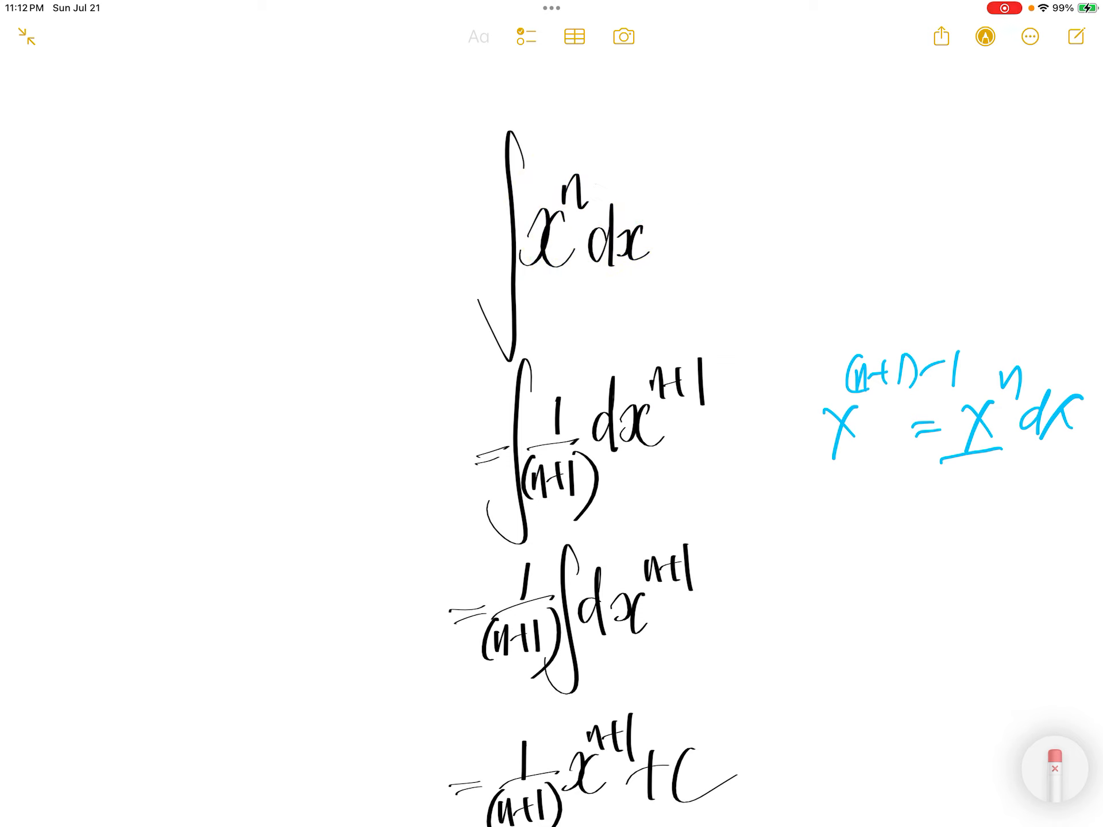
{"action": "left_click_drag", "start_coordinate": [513, 464], "coordinate": [591, 384]}
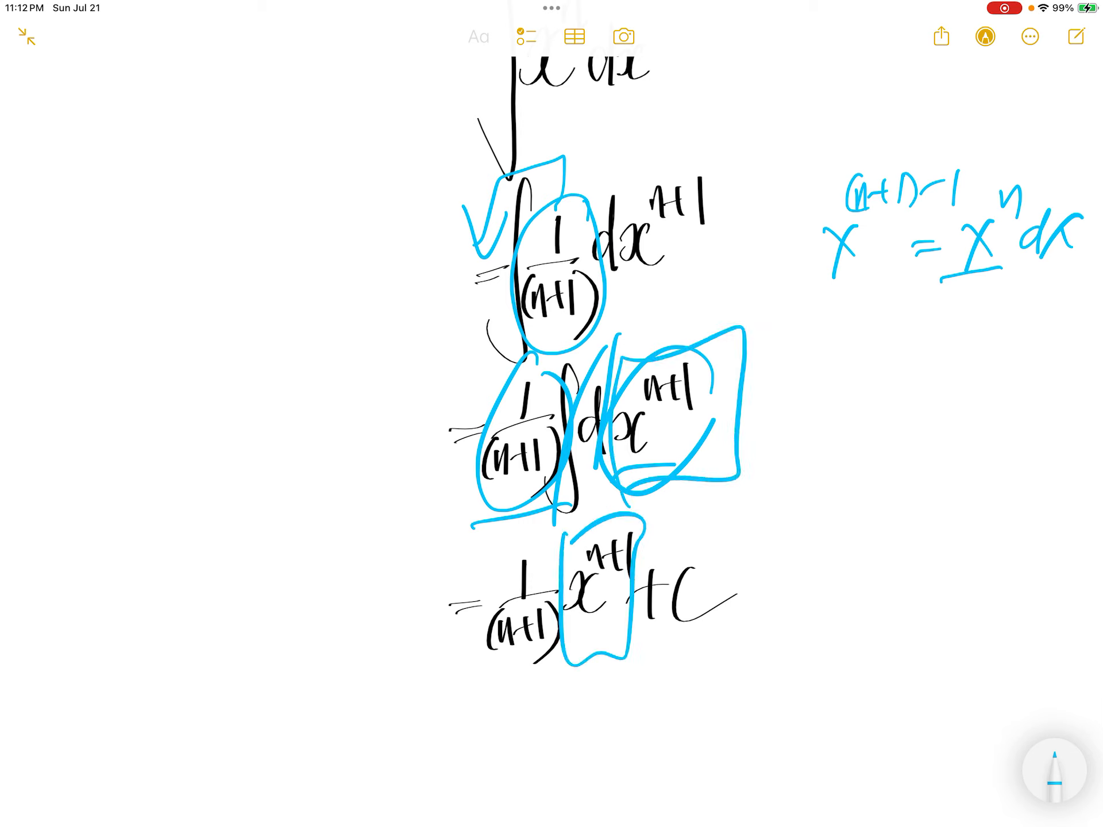
Underline the final result 1/(n+1)·x^(n+1) + C in blue
{"action": "left_click_drag", "start_coordinate": [457, 672], "coordinate": [703, 669]}
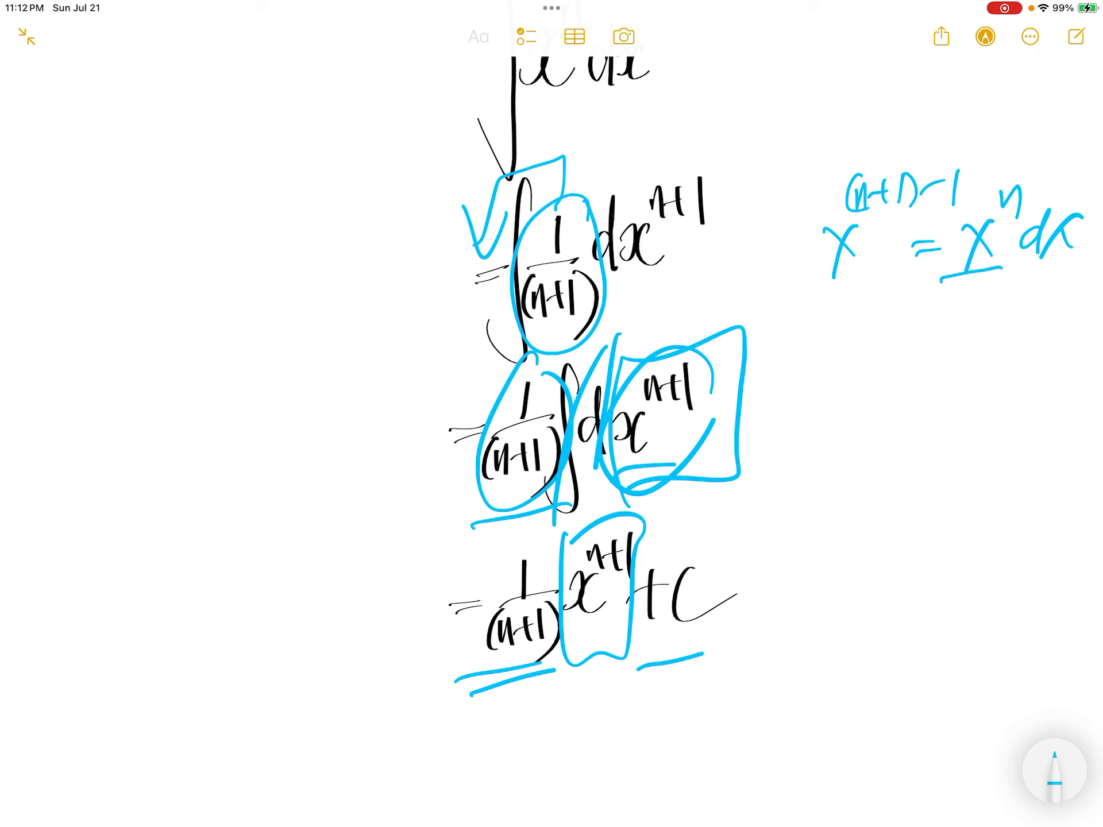